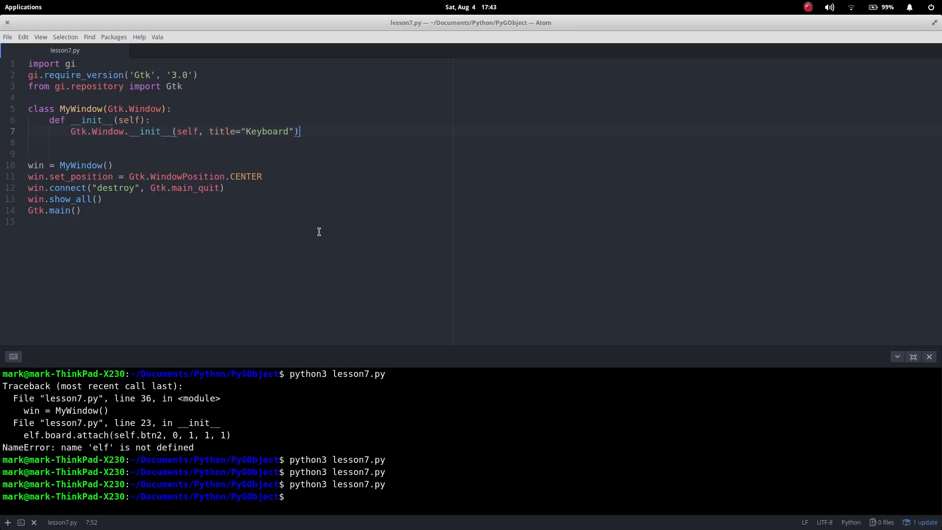
pyautogui.moveTo(320, 215)
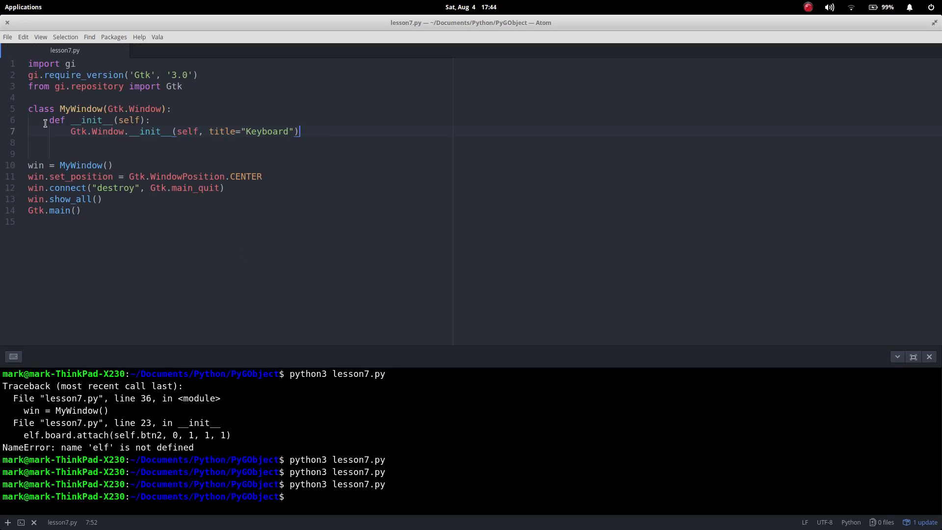
pyautogui.moveTo(291, 131)
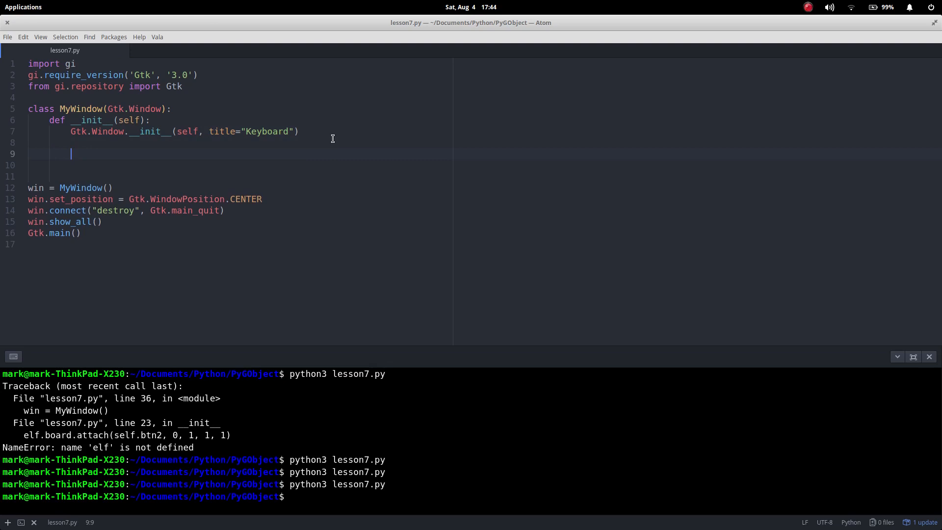
# - Add the line self.board = Gtk.Grid() to the constructor and save
pyautogui.write('self')
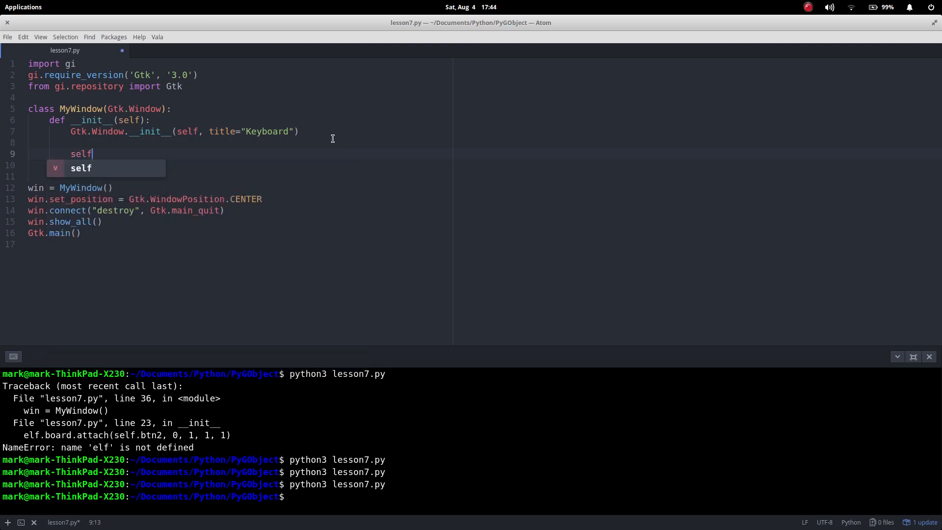
pyautogui.write('.boar')
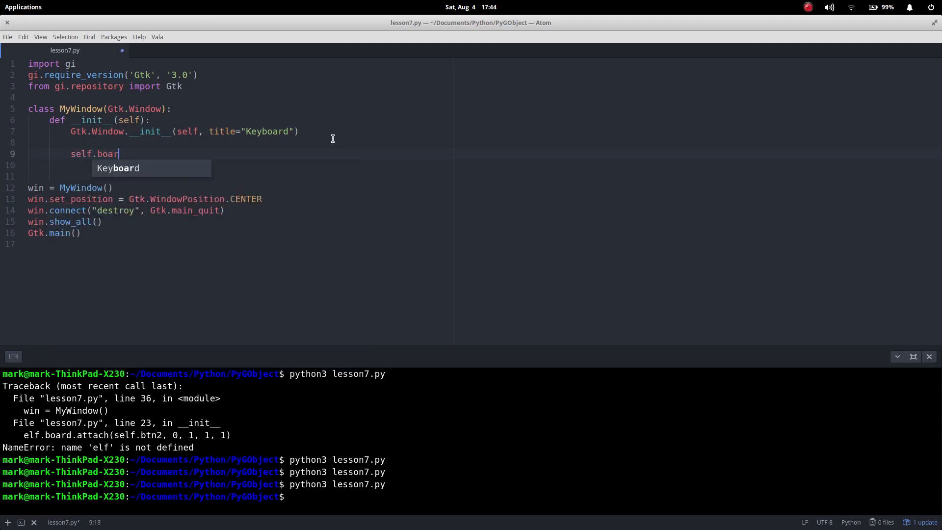
pyautogui.write('d = Gt')
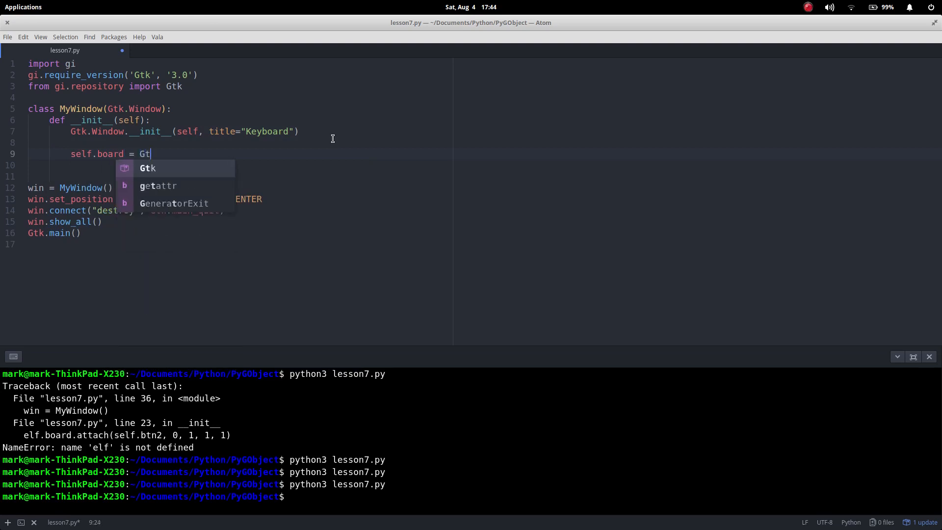
pyautogui.write('k.')
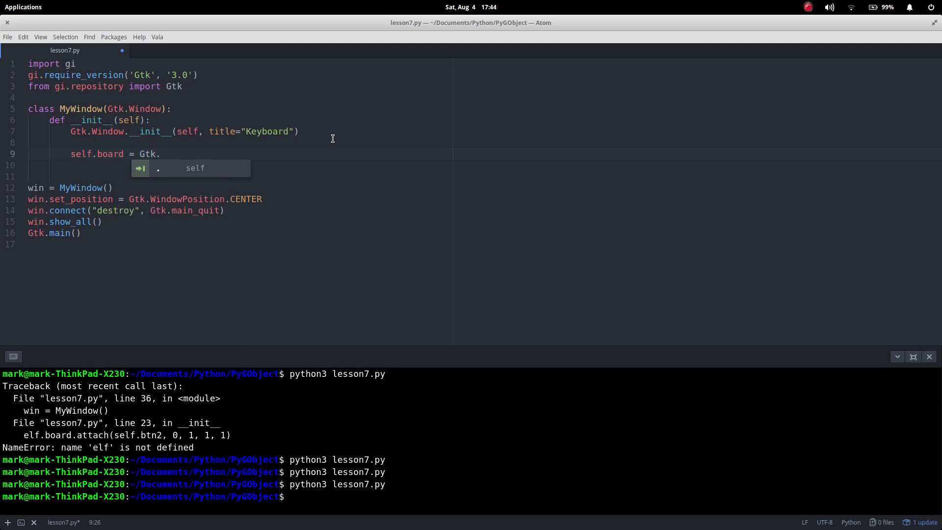
pyautogui.write('Grid()')
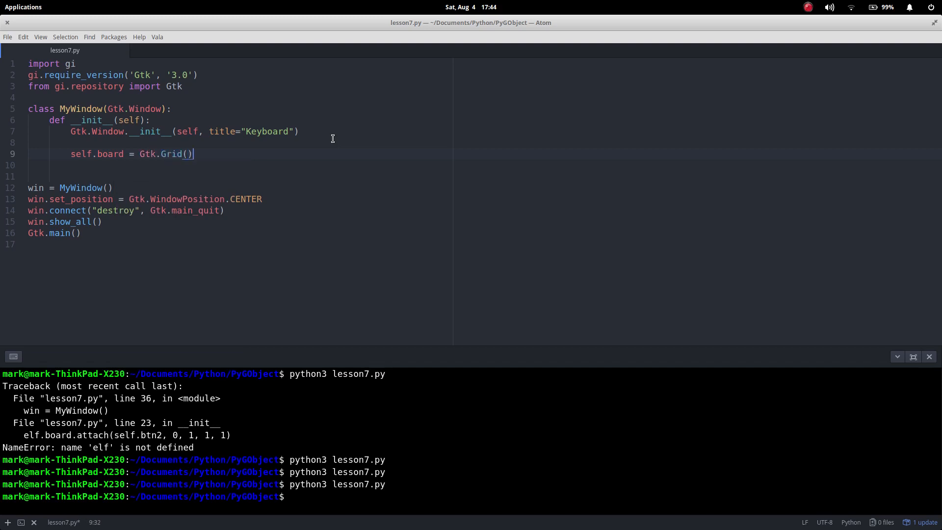
pyautogui.press('Return')
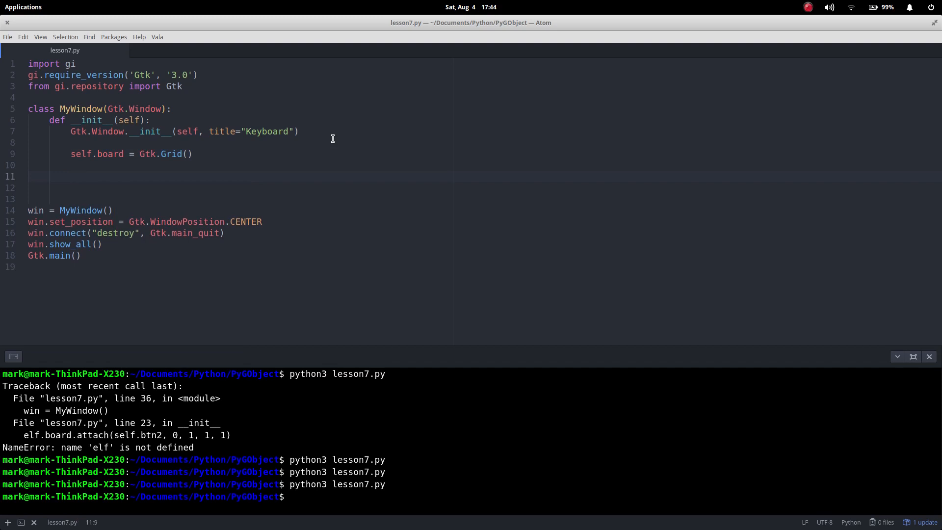
# - Define self.btn1 = Gtk.Button(label=...) and add matching buttons btn2–btn9 and btn0
pyautogui.write('se')
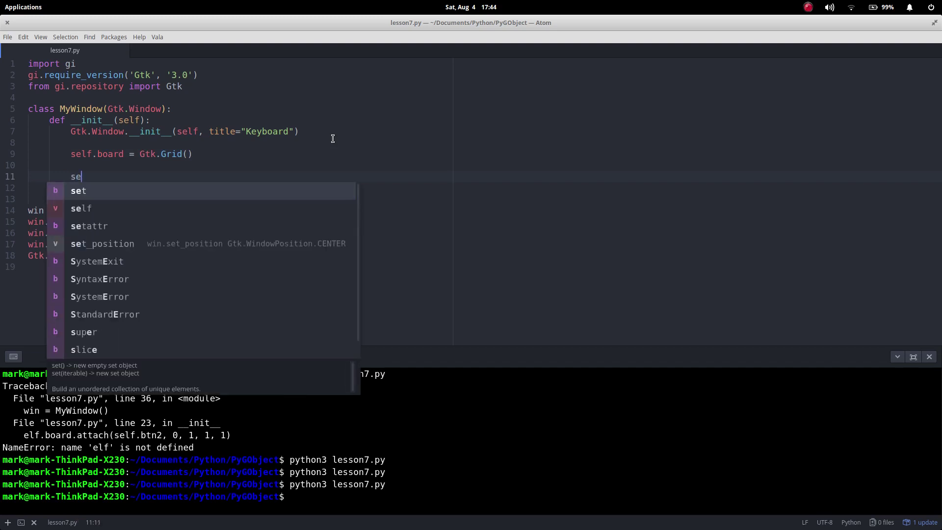
pyautogui.write('lf.')
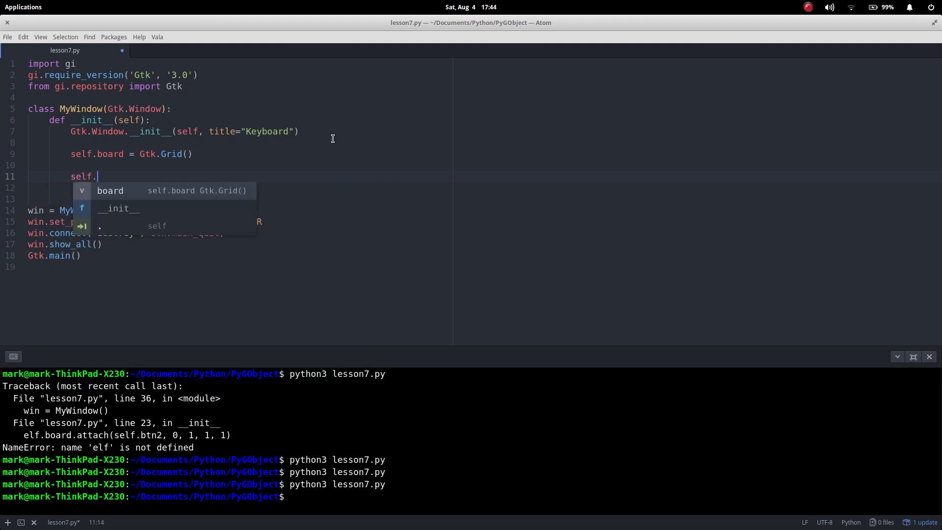
pyautogui.write('btn1 = Gtk')
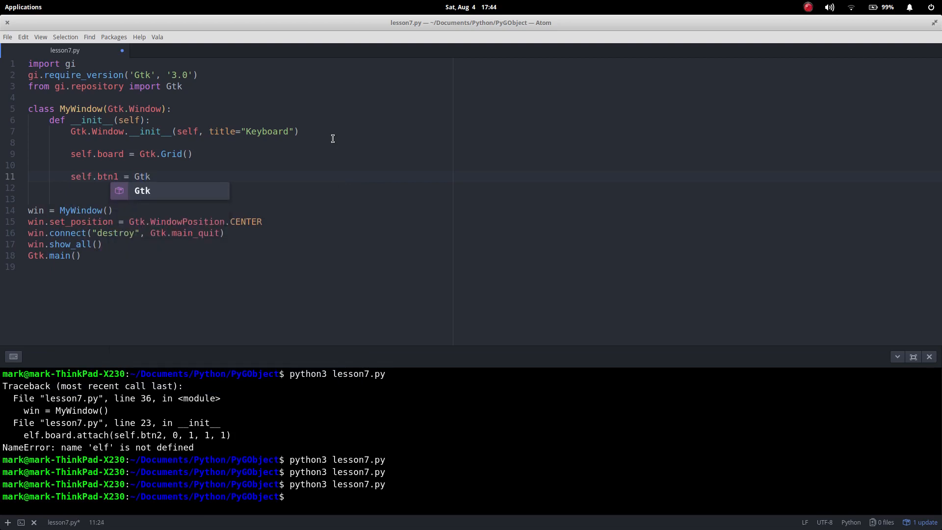
pyautogui.write('.Butt')
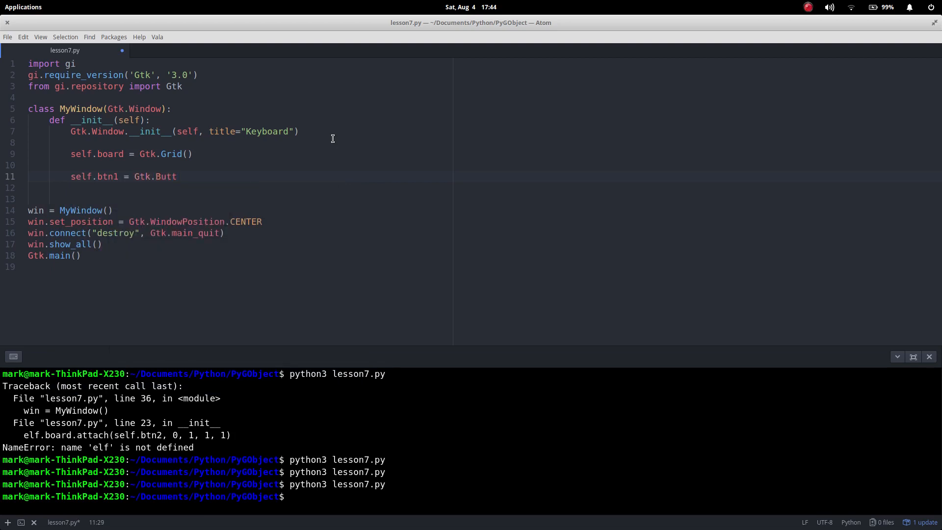
pyautogui.write('on(label')
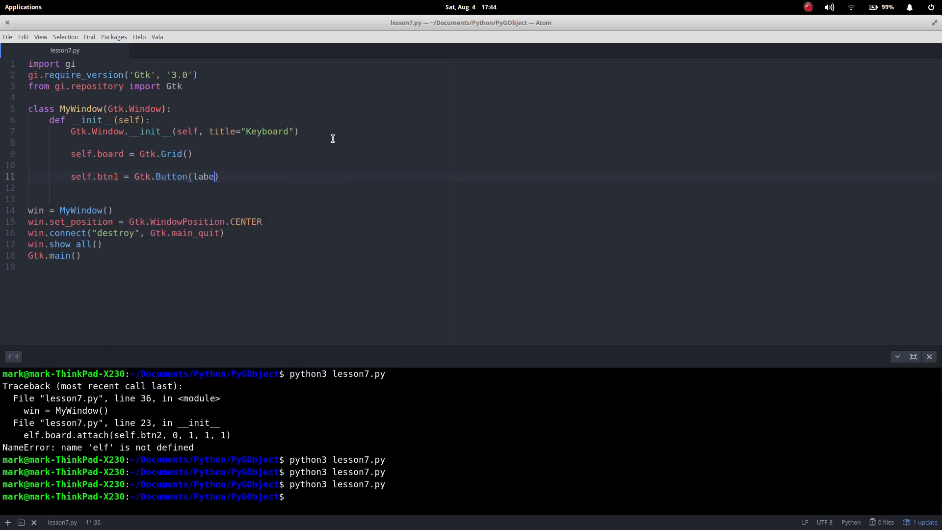
pyautogui.write('=" 0')
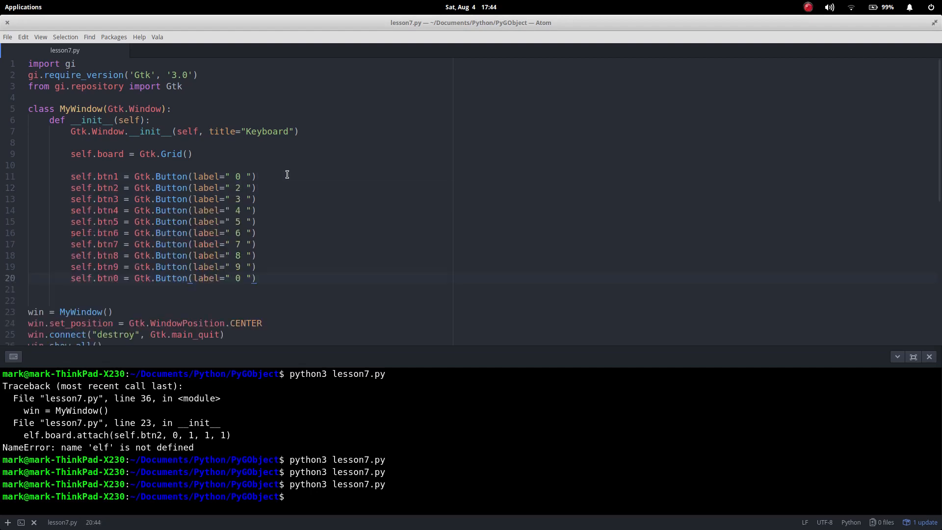
pyautogui.scroll(-3)
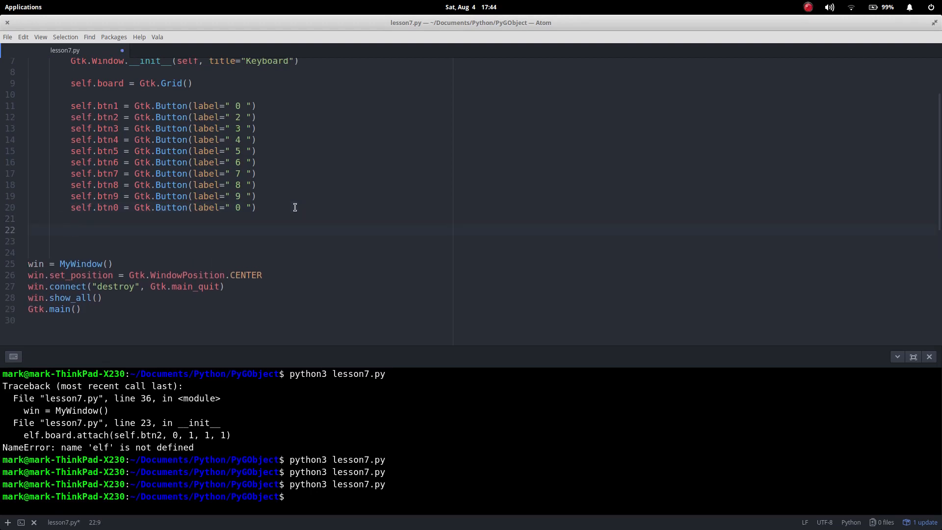
# - On line 22, start the call self.board.attach(self, completing board from autocomplete
pyautogui.click(71, 230)
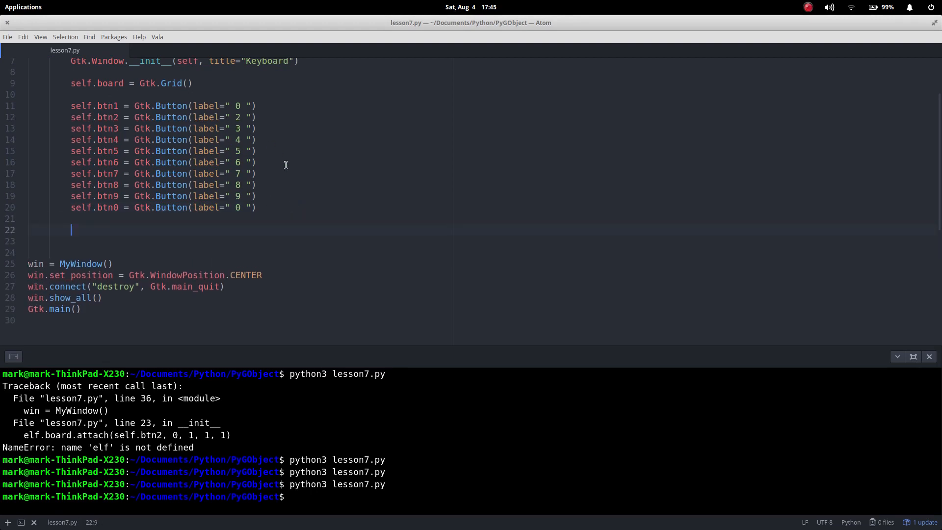
pyautogui.write('sel')
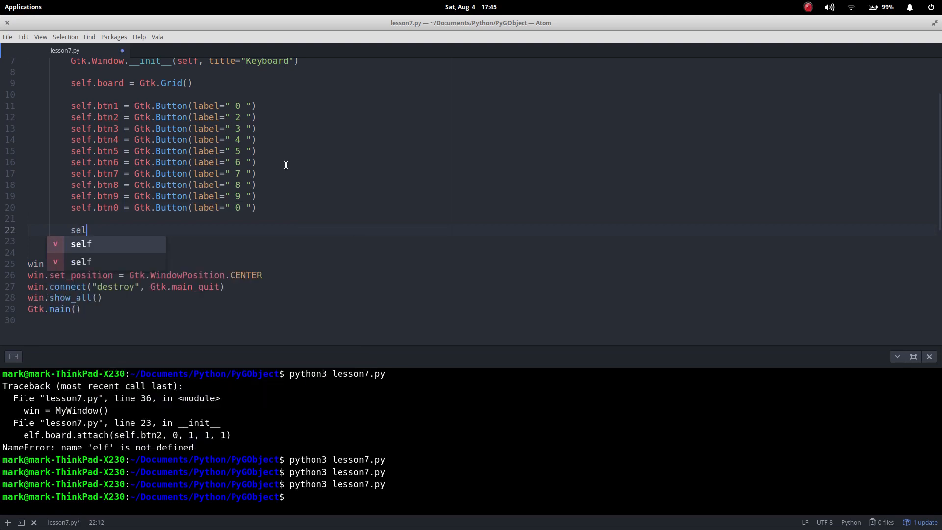
pyautogui.write('f.bo')
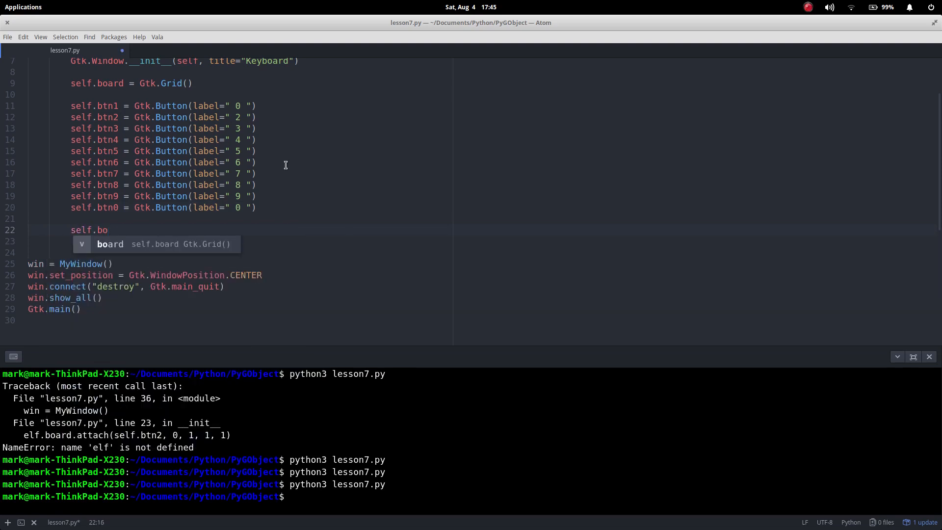
pyautogui.press('Tab')
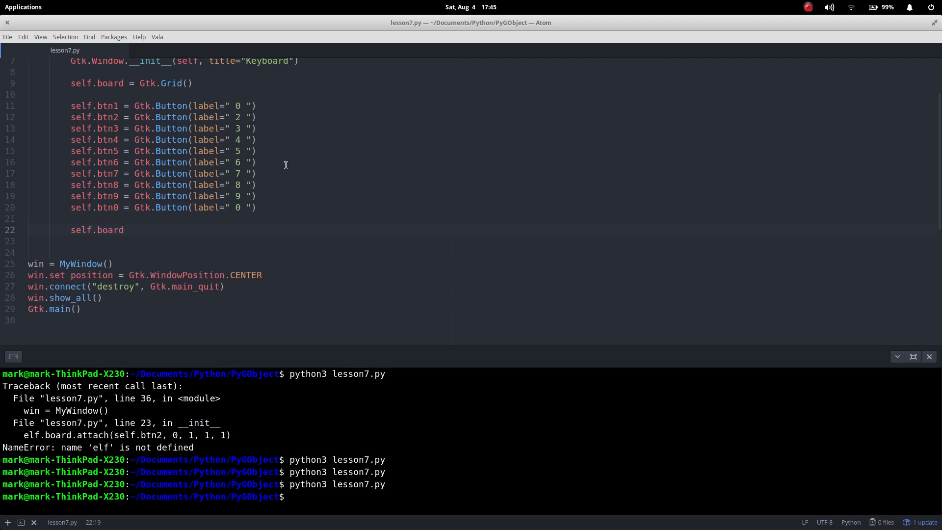
pyautogui.write('.attac')
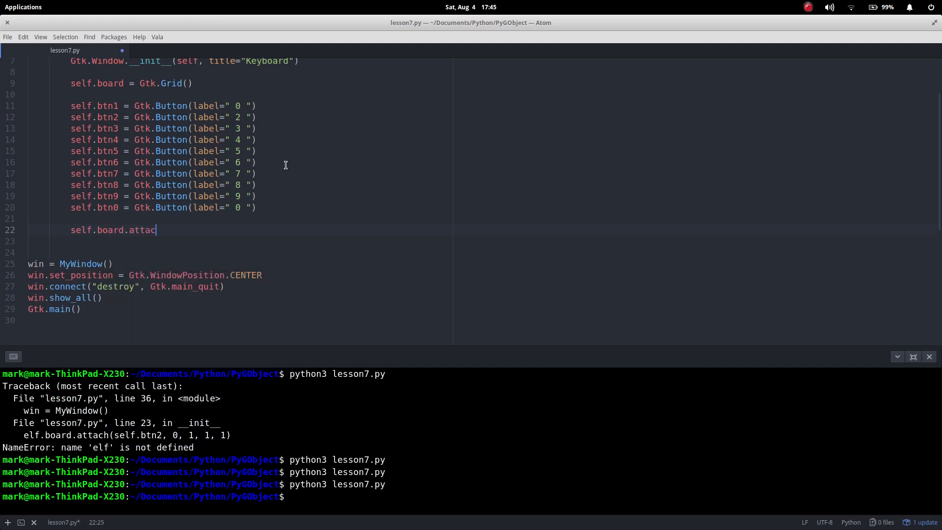
pyautogui.write('h')
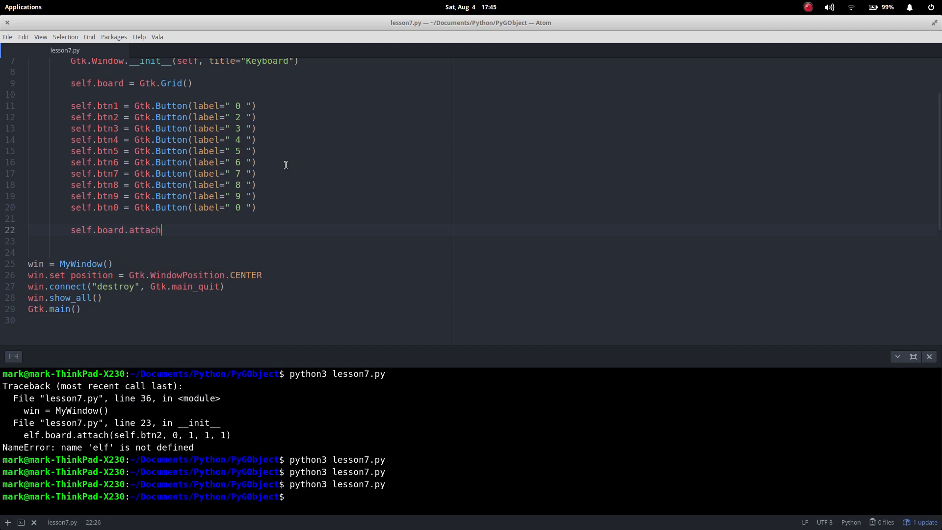
pyautogui.write('(s')
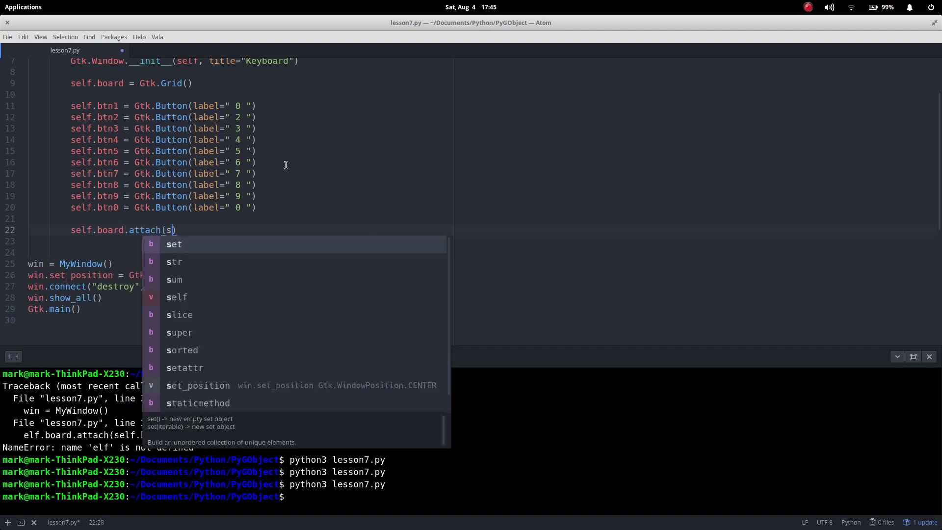
pyautogui.write('elf')
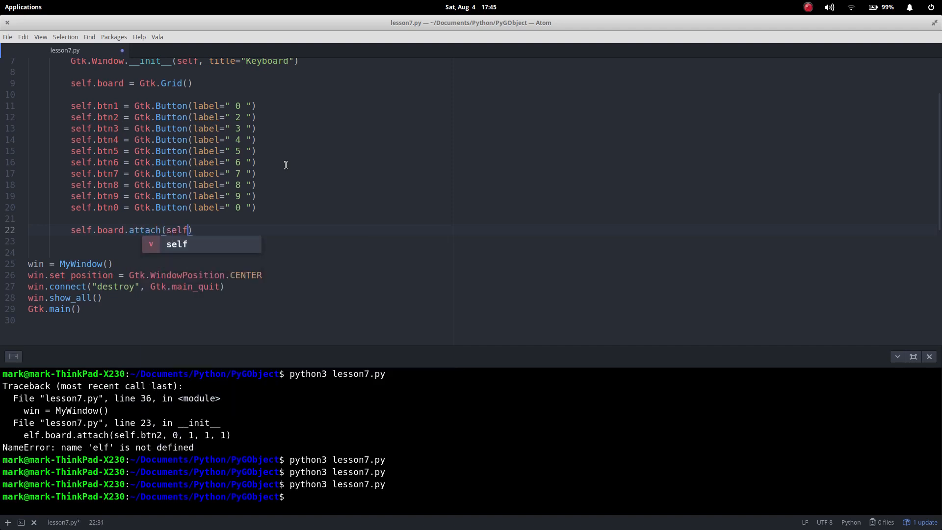
# - Fill in the arguments btn1, 0, 0, 1, 1 for the attach call
pyautogui.write('.b')
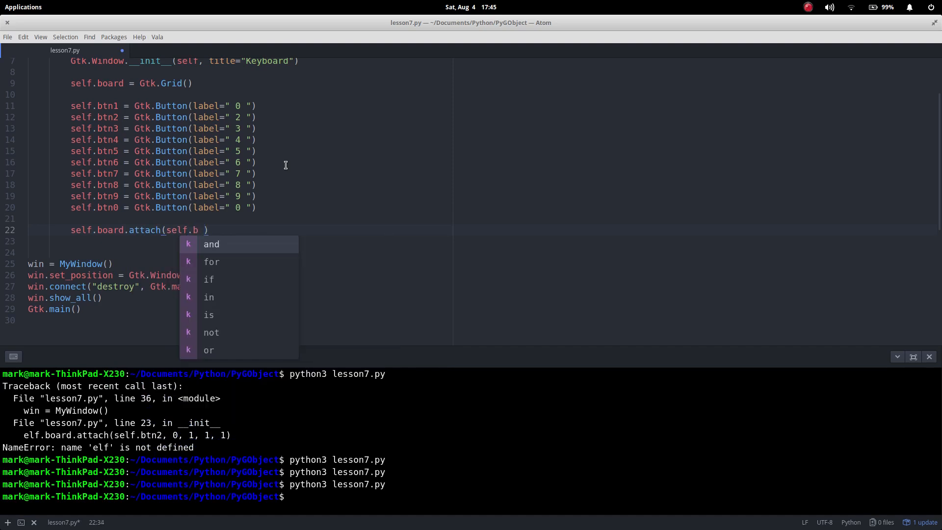
pyautogui.write('tn1')
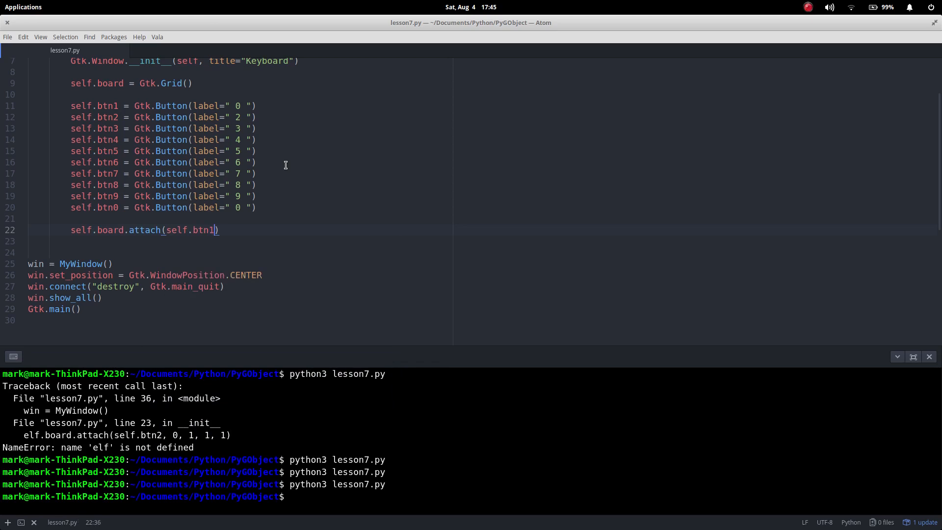
pyautogui.write(',')
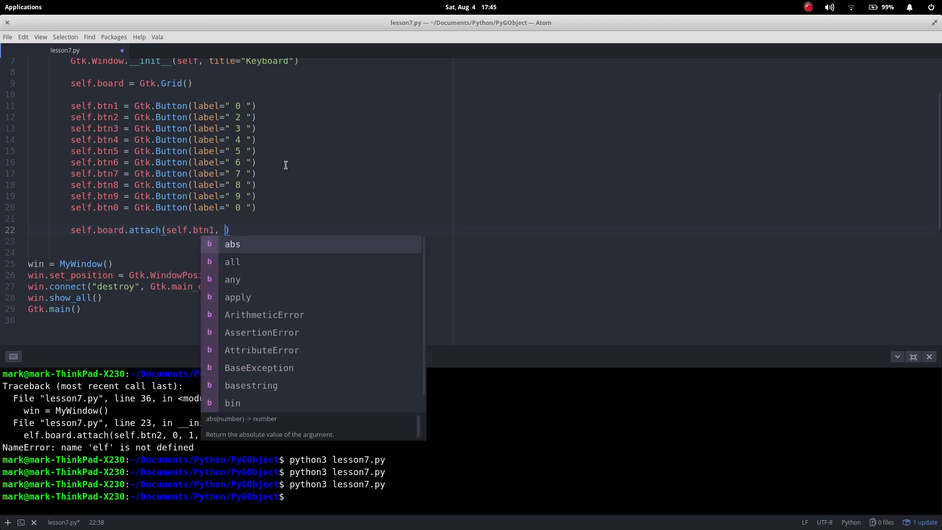
pyautogui.write('0,')
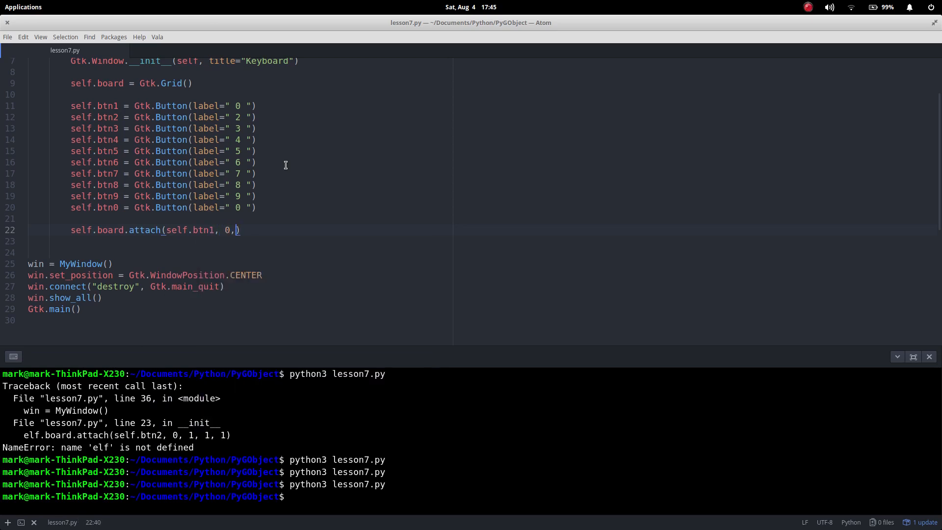
pyautogui.write('" "')
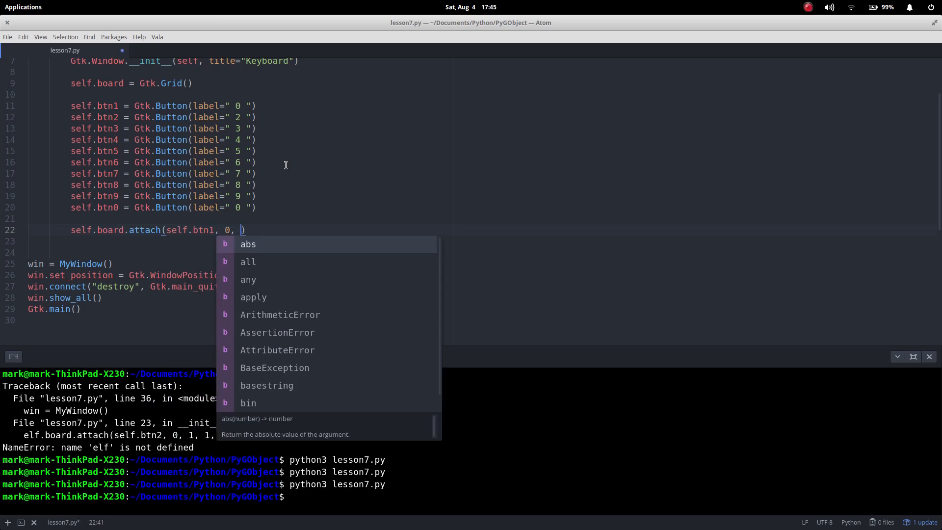
pyautogui.write('0,')
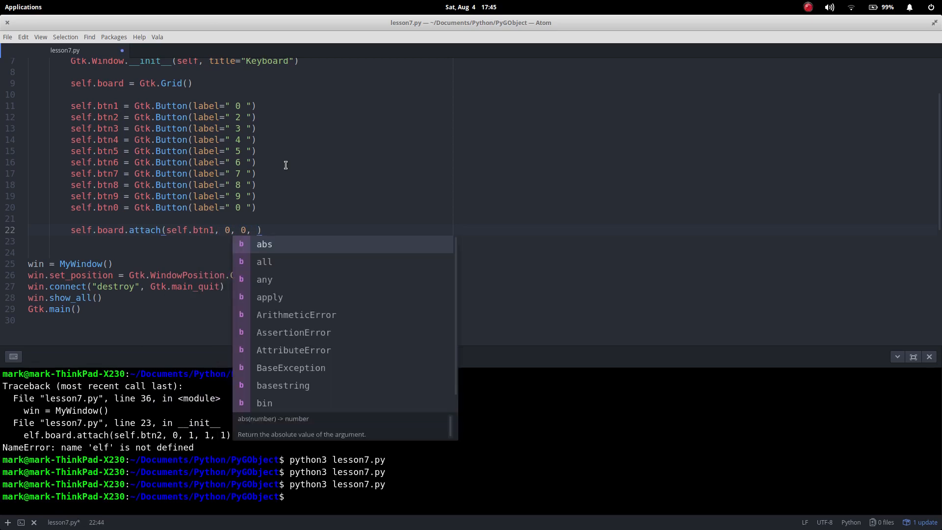
pyautogui.write('1')
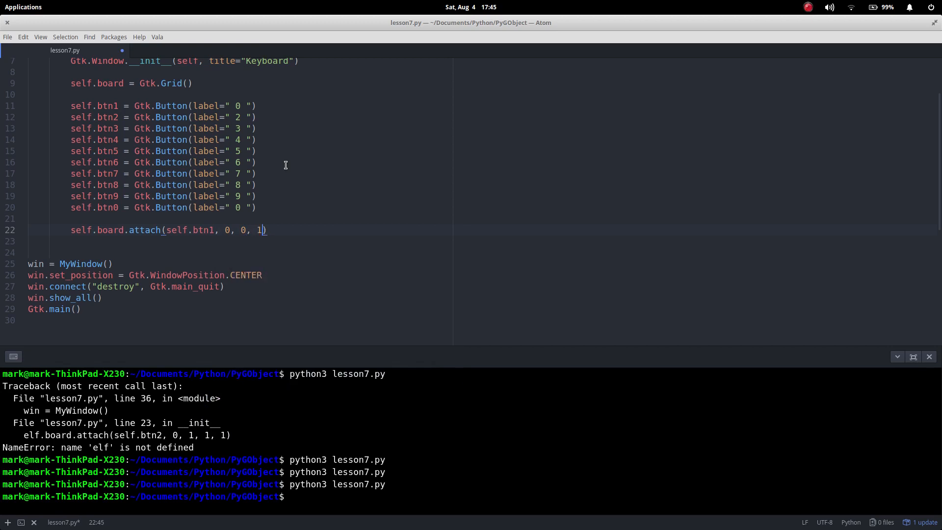
pyautogui.write(', 1')
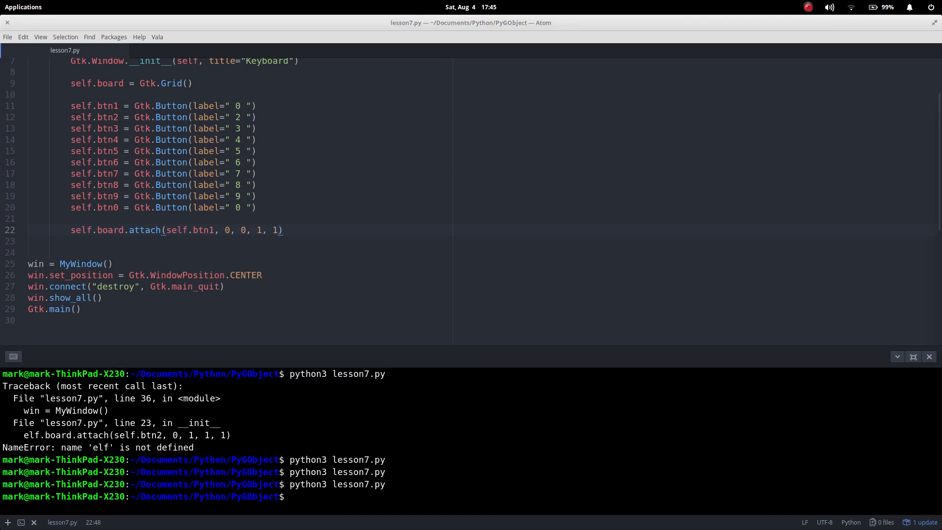
# - Edit the duplicated attach lines, placing btn0 at column 0, row 3, spanning 3
pyautogui.click(294, 231)
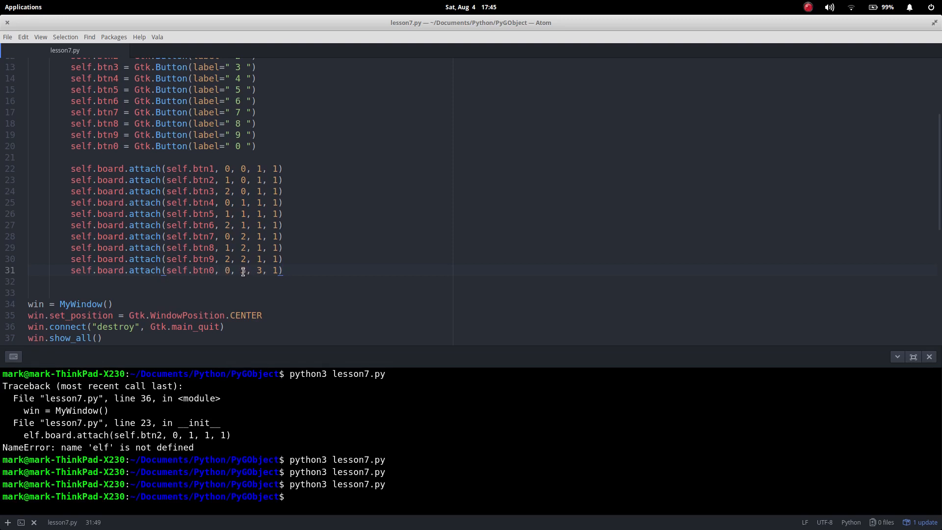
pyautogui.click(282, 270)
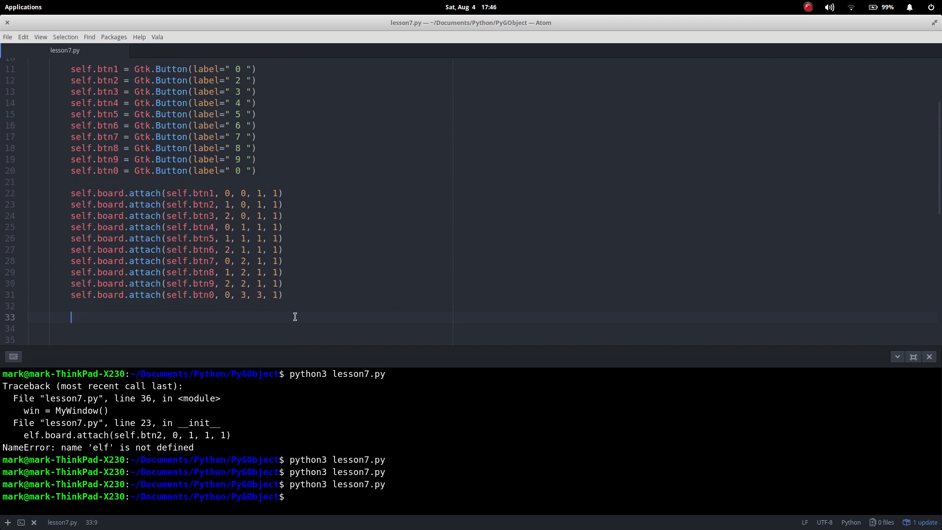
# - Type self.add(self.board) on line 33, picking board from autocomplete
pyautogui.write('self')
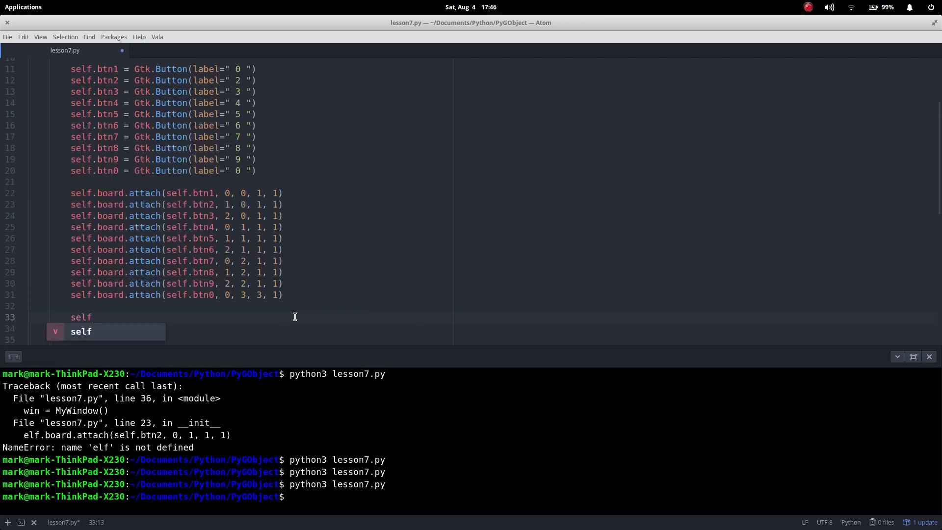
pyautogui.write('.add')
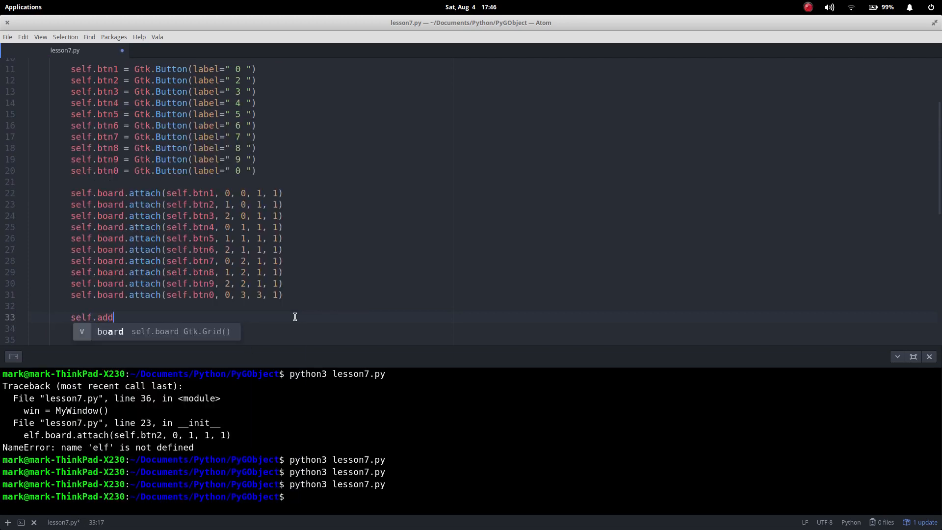
pyautogui.write('(self.')
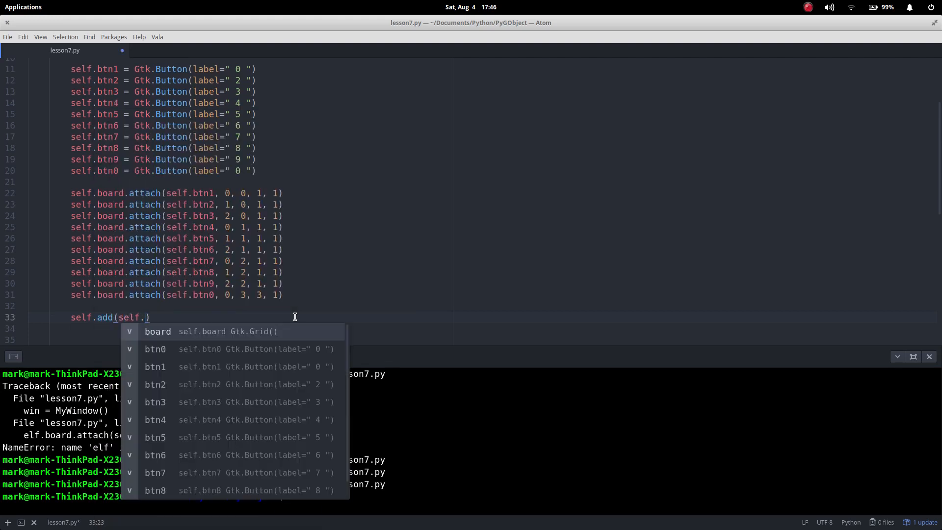
pyautogui.write('board')
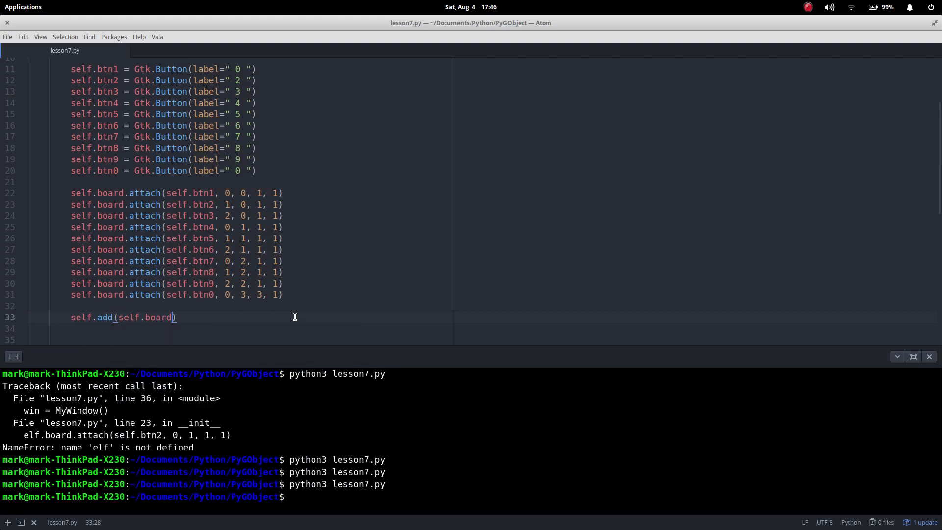
pyautogui.scroll(-3)
pyautogui.write('python3 lesson7.py')
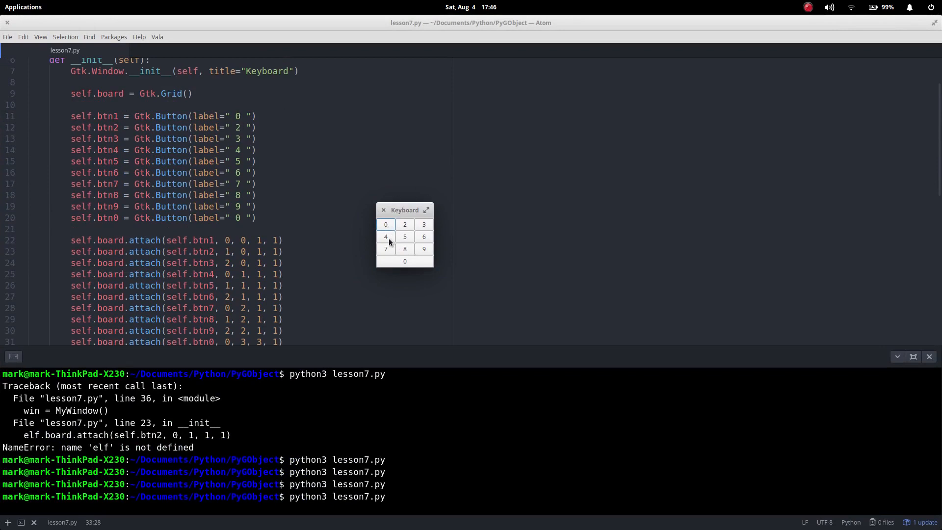
pyautogui.moveTo(400, 247)
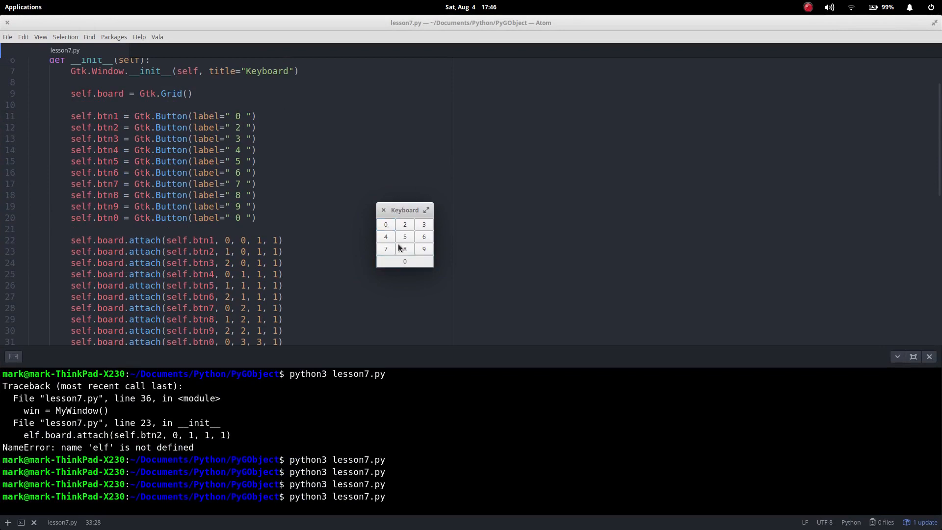
# - Click a digit button in the running Keyboard window to test it
pyautogui.click(383, 210)
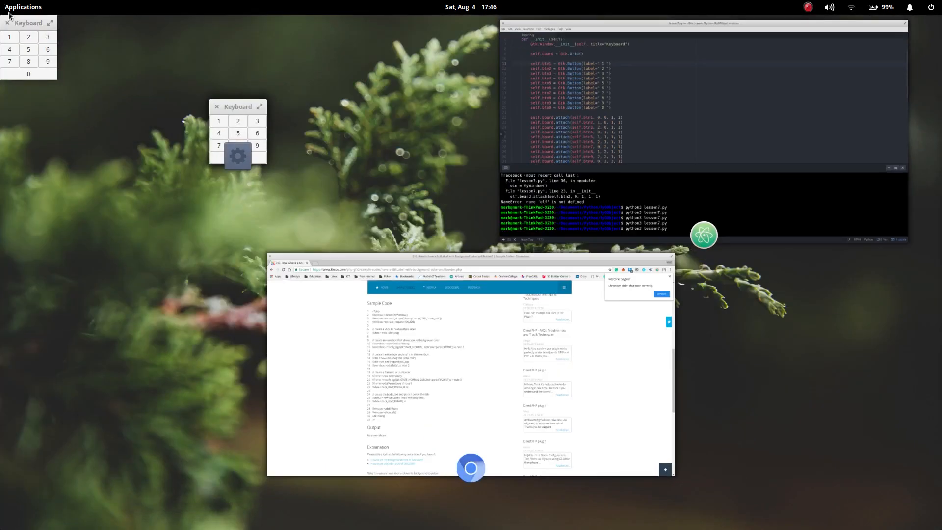
pyautogui.moveTo(253, 101)
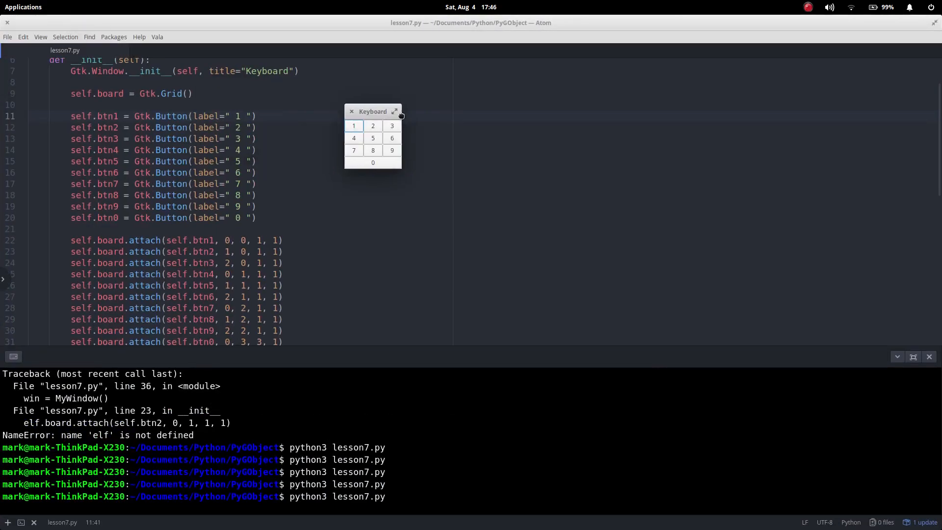
# - Drag the rerun Keyboard window lower down the screen
pyautogui.moveTo(372, 111); pyautogui.dragTo(445, 143)
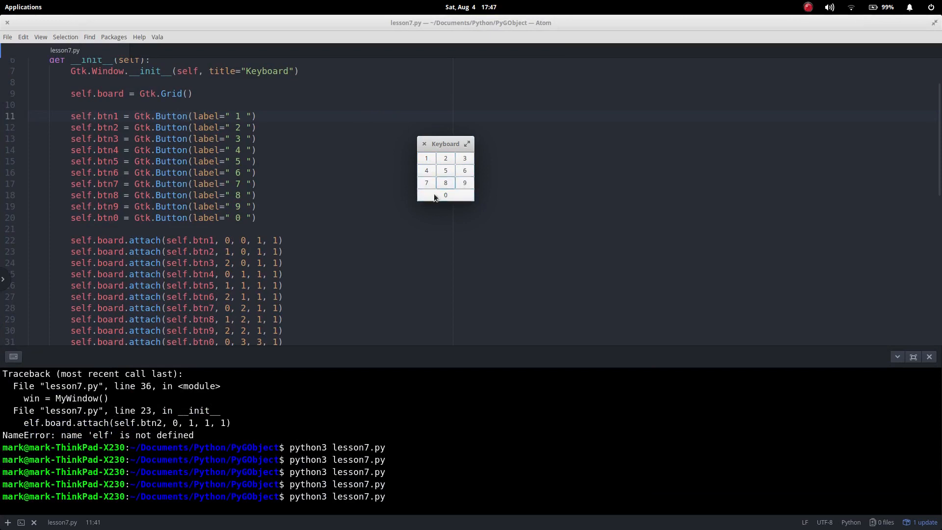
pyautogui.moveTo(375, 166)
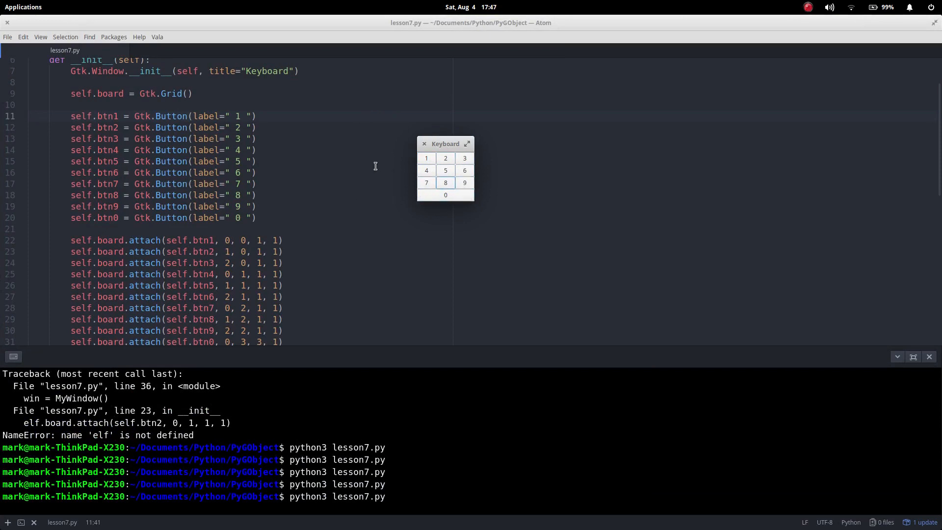